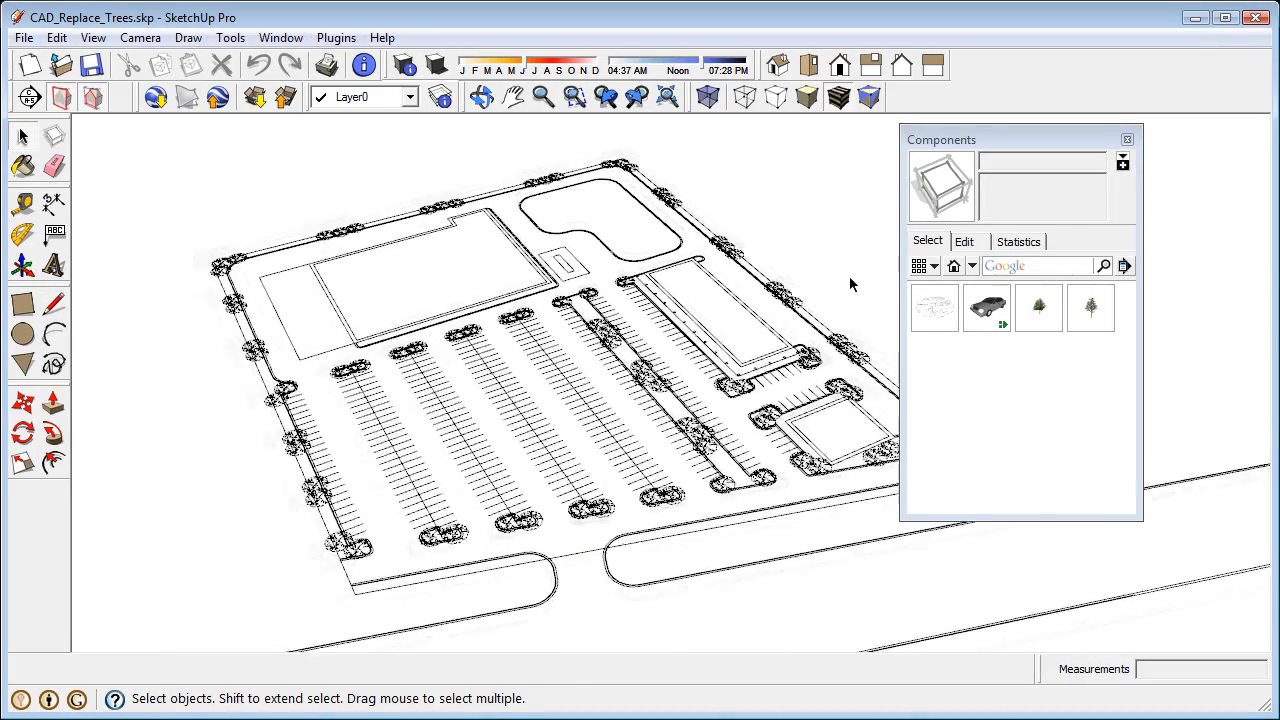
- Measure a parking stall line and set it to 18 feet to trigger the resize prompt
{"action": "left_click", "coordinate": [986, 307]}
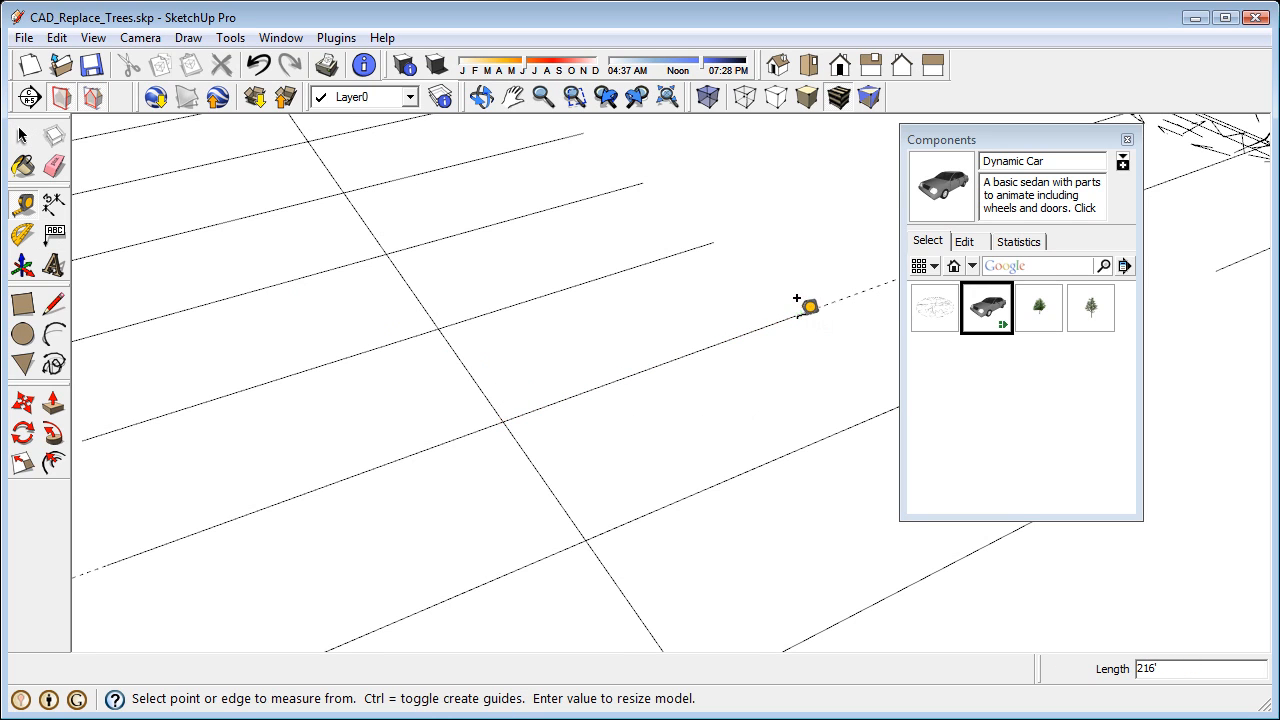
{"action": "mouse_move", "coordinate": [1130, 613]}
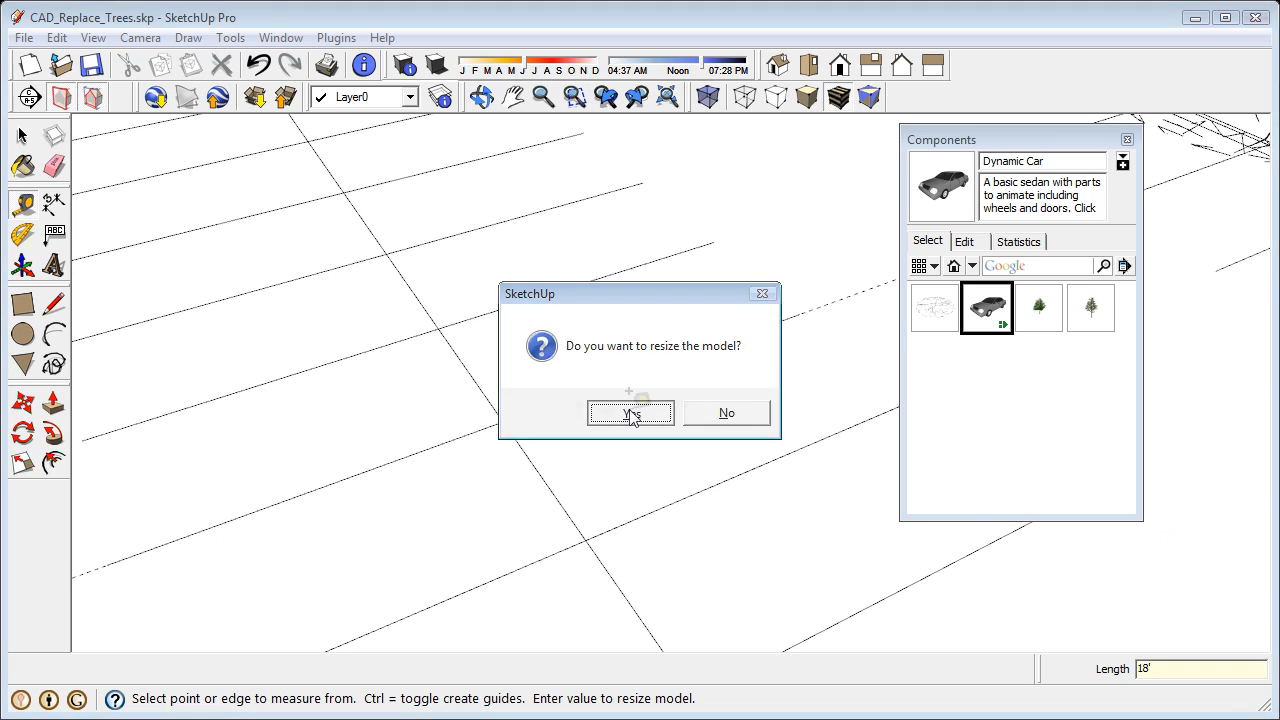
- Confirm resizing the whole model, then choose the Tree component for a CAD tree block
{"action": "left_click", "coordinate": [630, 413]}
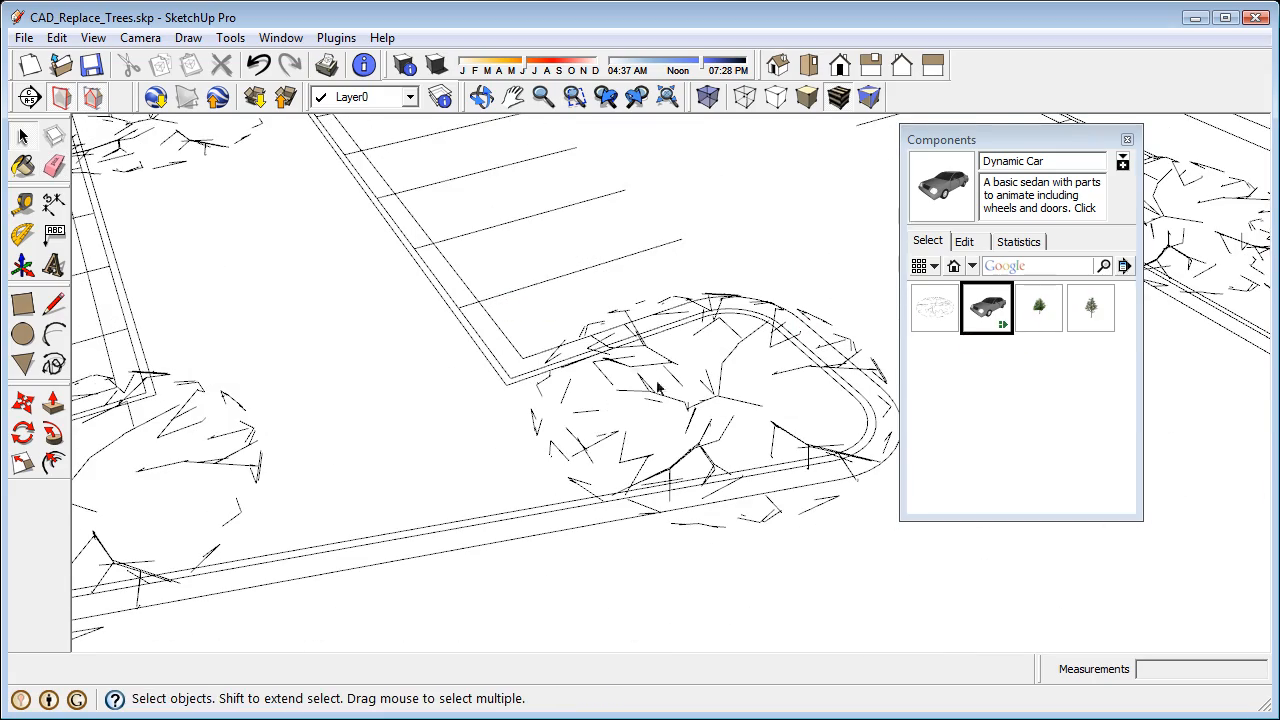
{"action": "left_click", "coordinate": [1038, 307]}
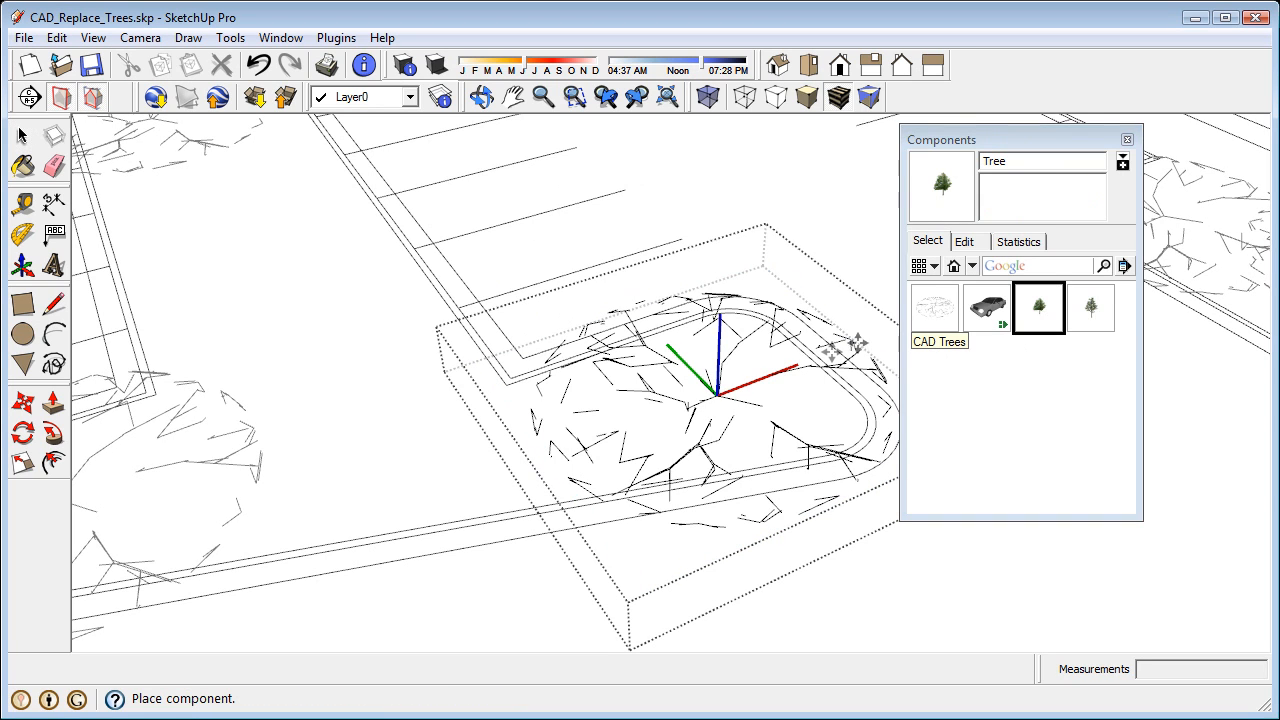
- Place the Tree component at the center of the CAD Trees block and clear the selection
{"action": "left_click", "coordinate": [715, 385]}
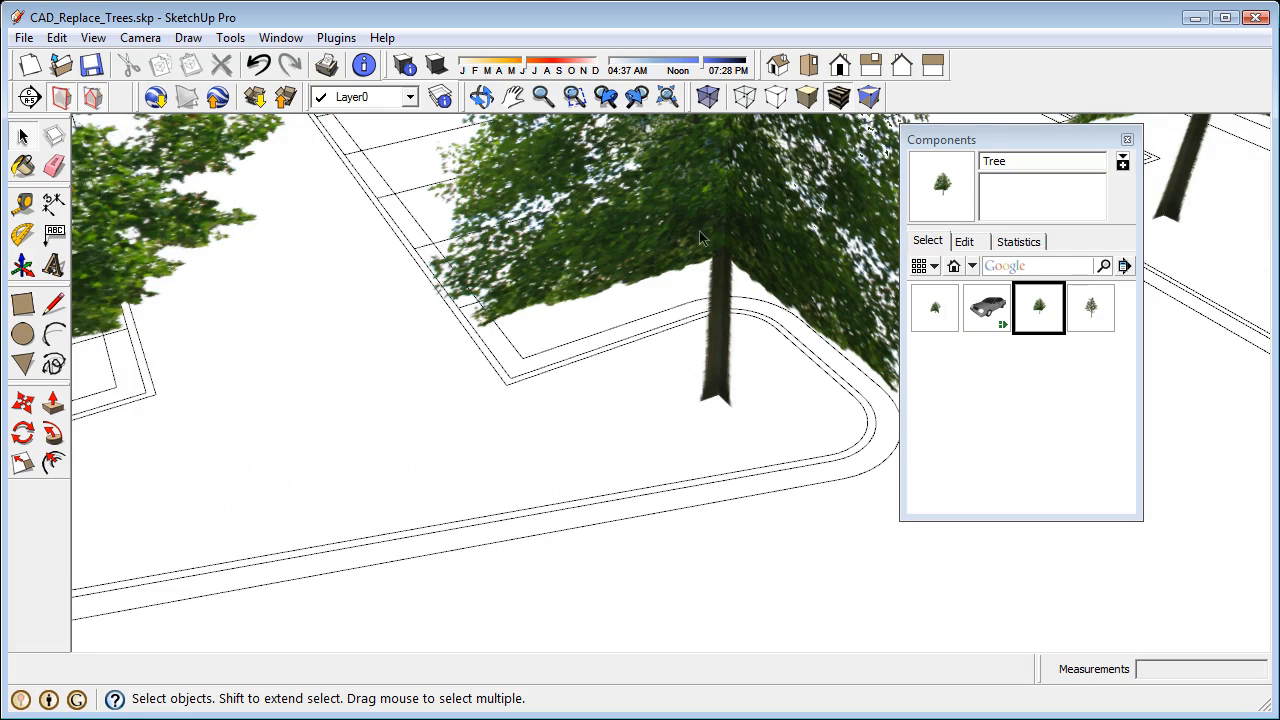
{"action": "left_click", "coordinate": [544, 96]}
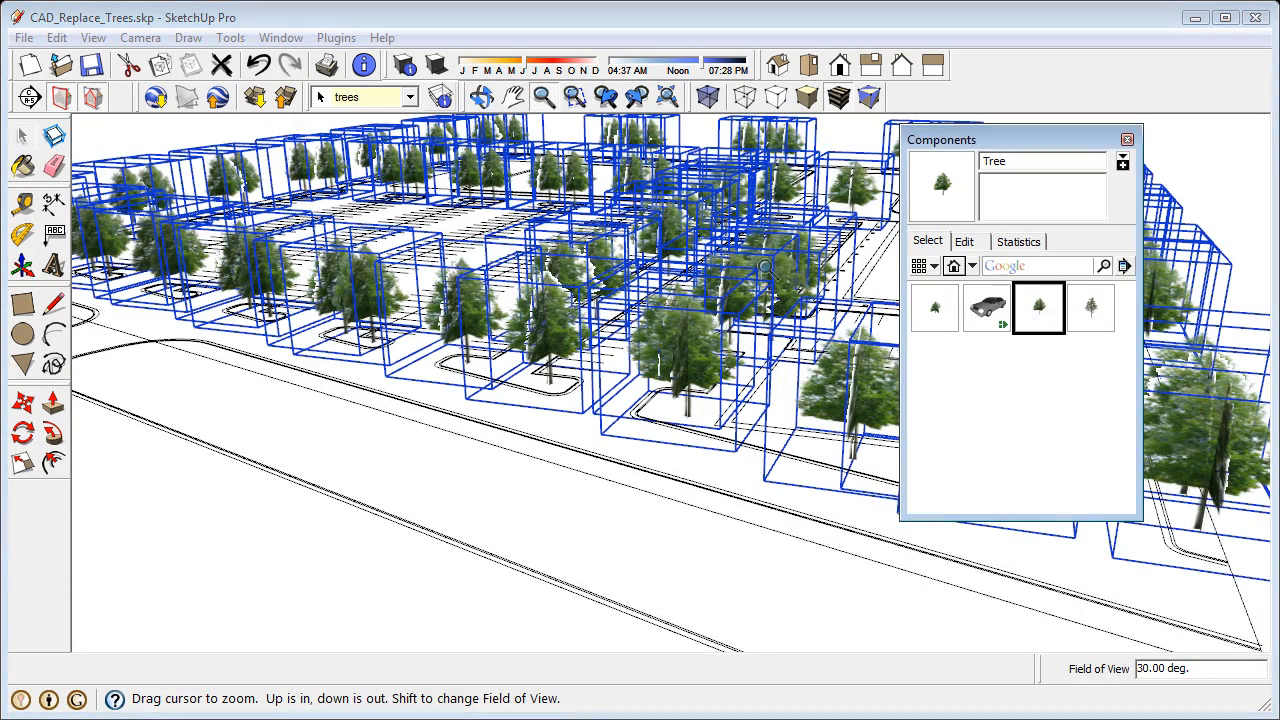
{"action": "left_click", "coordinate": [336, 37]}
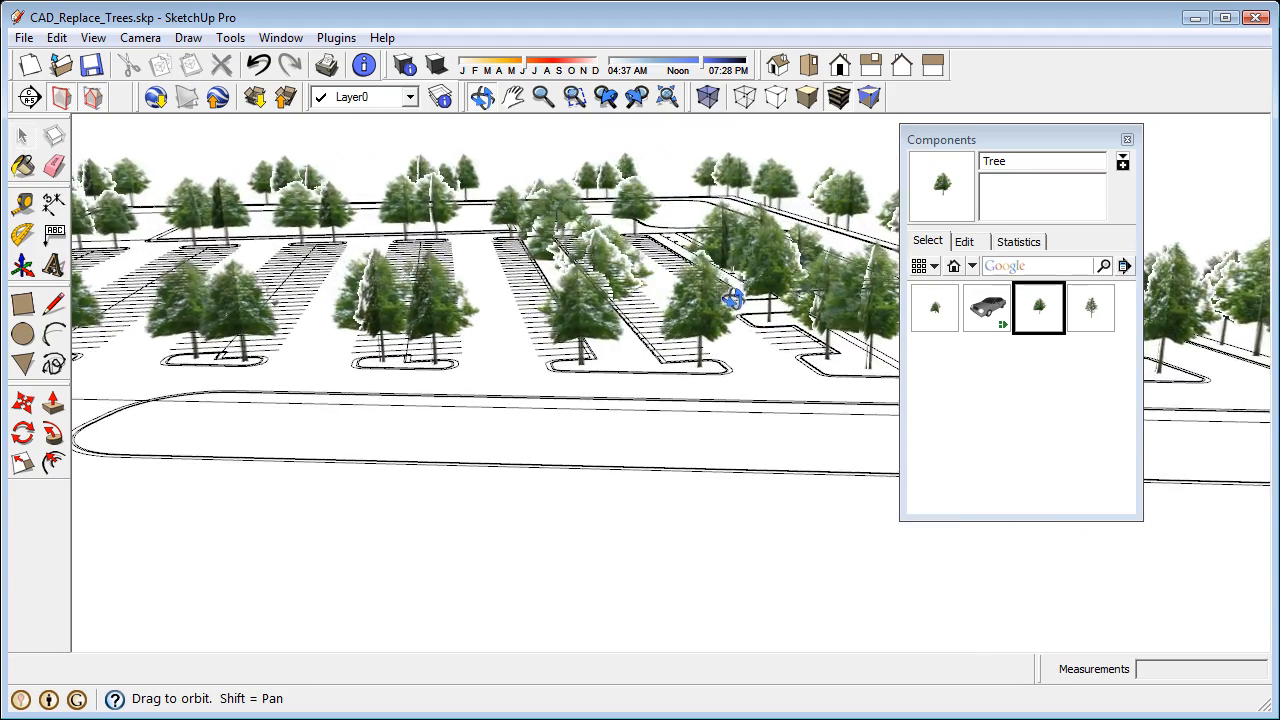
- Use Select Instances on the Tree component to select every placed tree
{"action": "right_click", "coordinate": [933, 307]}
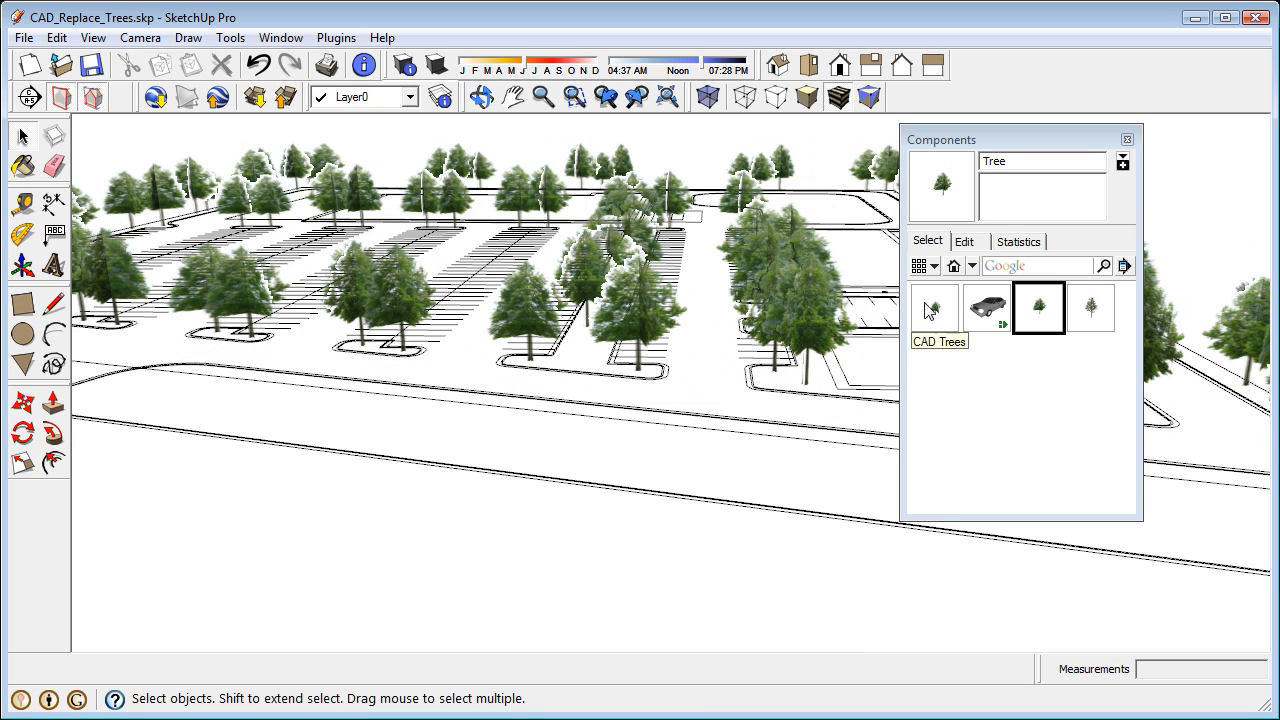
{"action": "right_click", "coordinate": [1038, 307]}
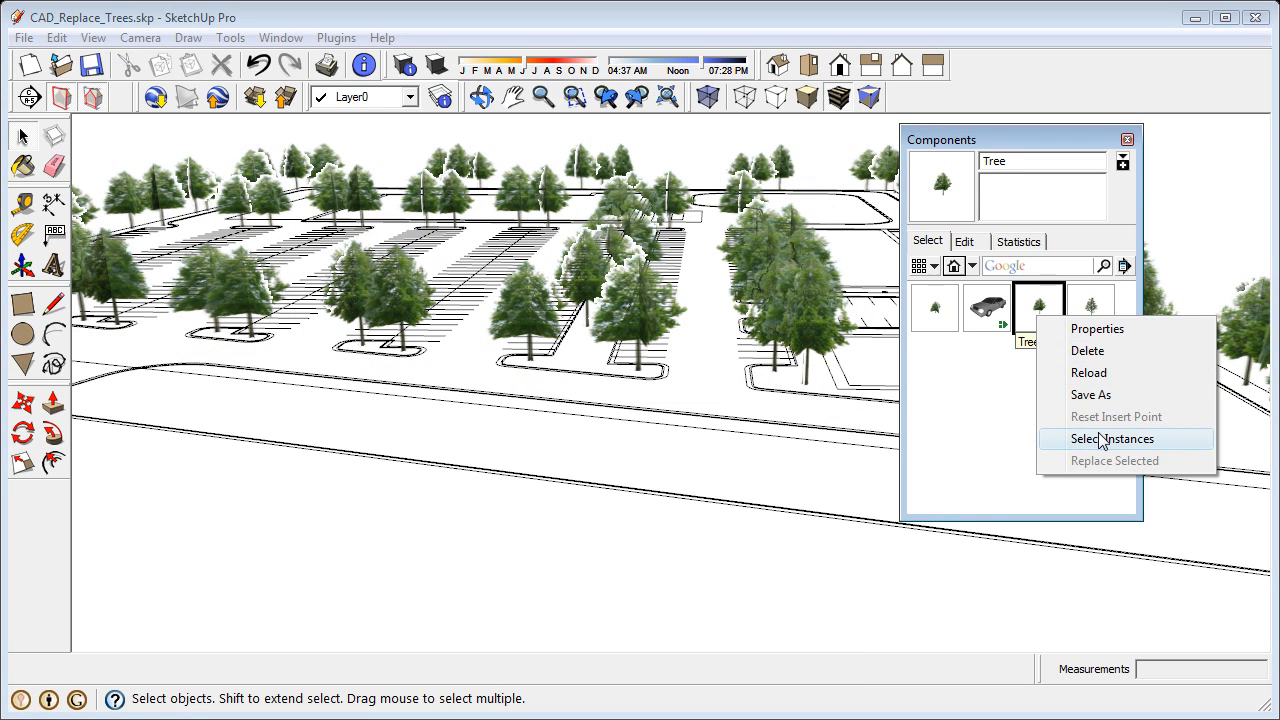
{"action": "left_click", "coordinate": [1111, 438]}
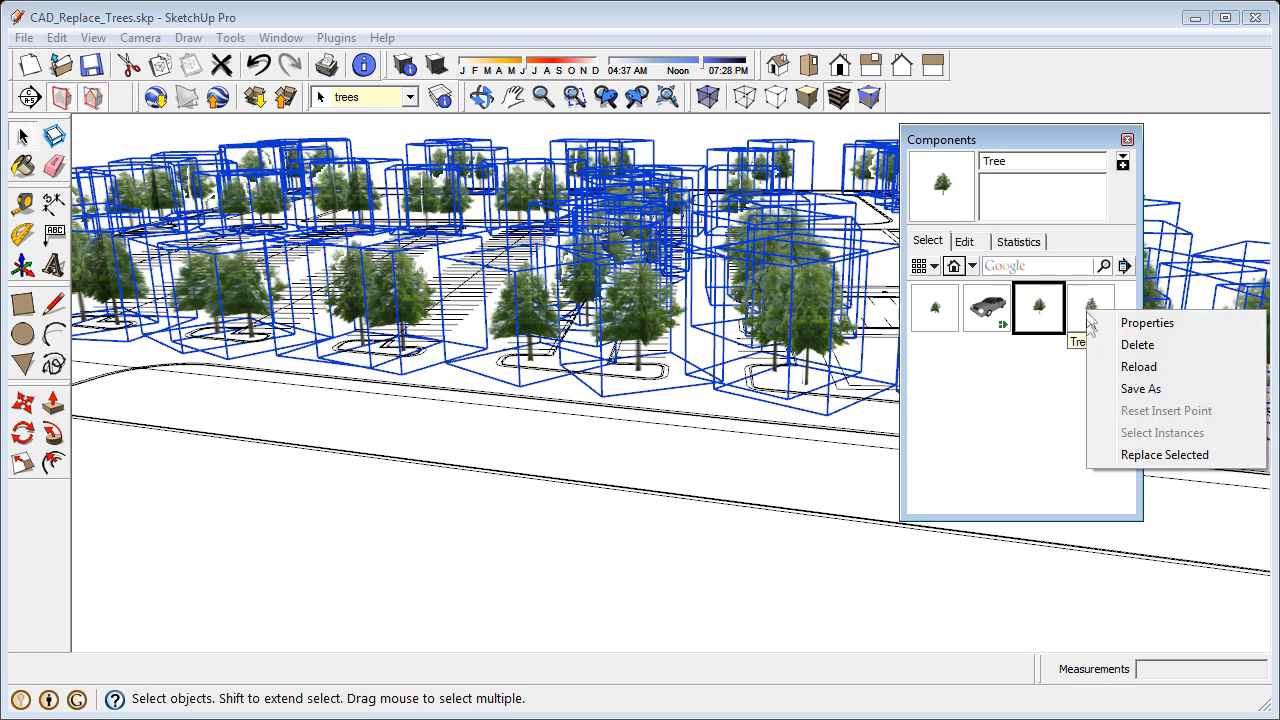